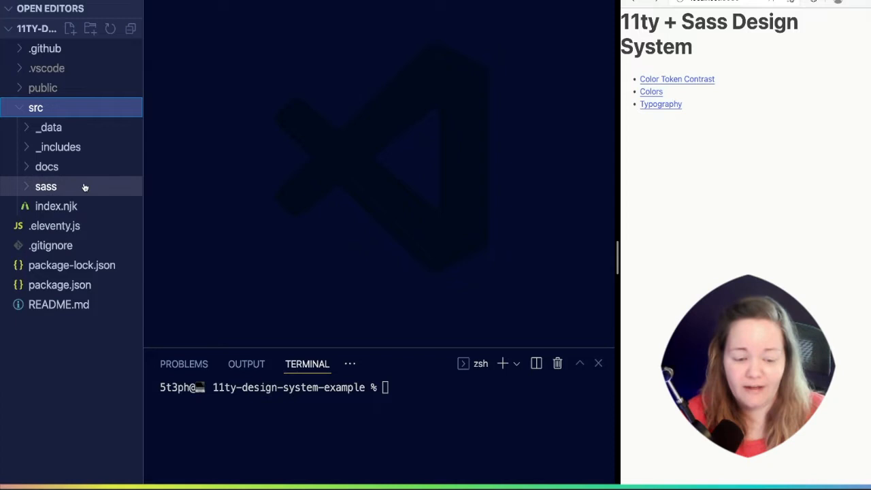
Browse src/sass and src/docs in the Explorer, ending with docs.scss selected in the expanded sass folder
{"action": "left_click", "coordinate": [46, 185]}
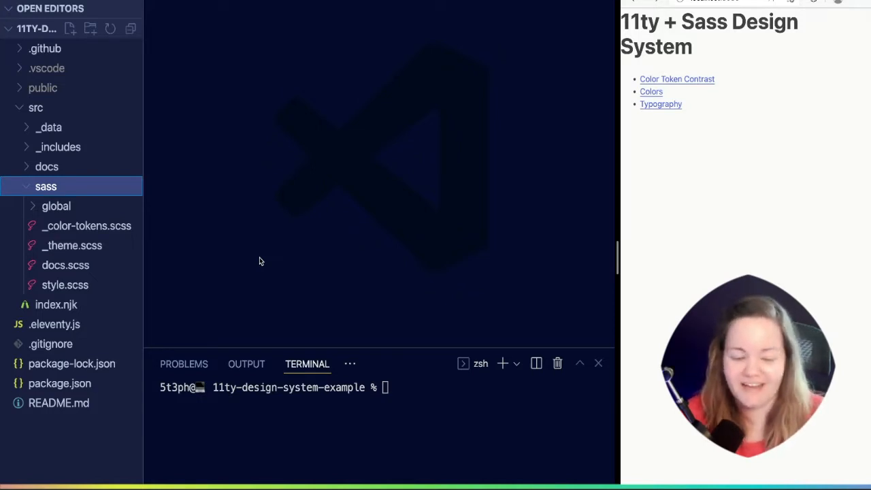
{"action": "mouse_move", "coordinate": [247, 169]}
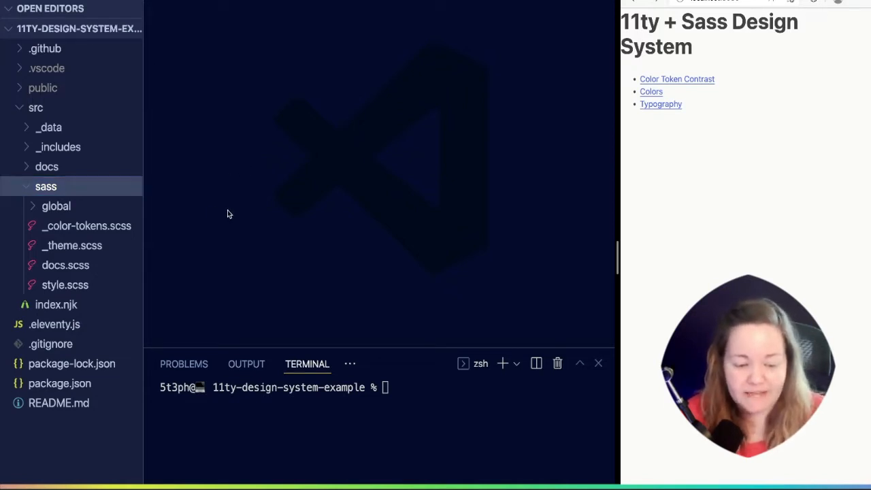
{"action": "left_click", "coordinate": [46, 186]}
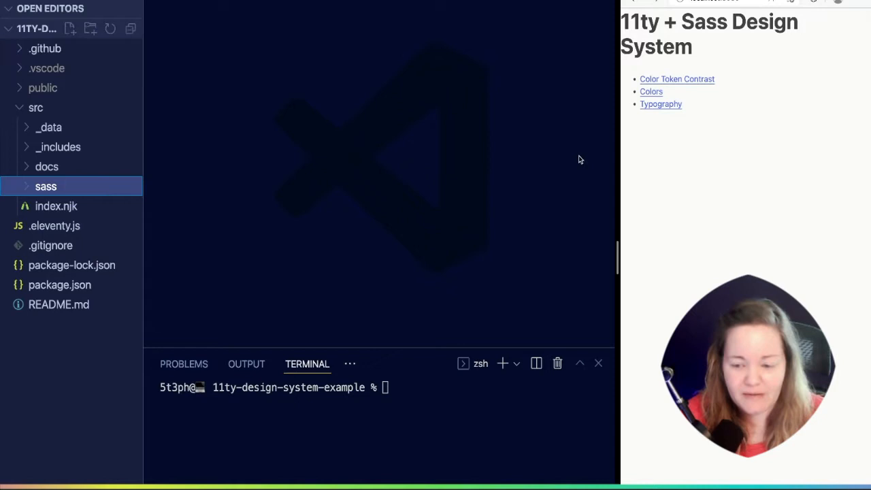
{"action": "mouse_move", "coordinate": [738, 114]}
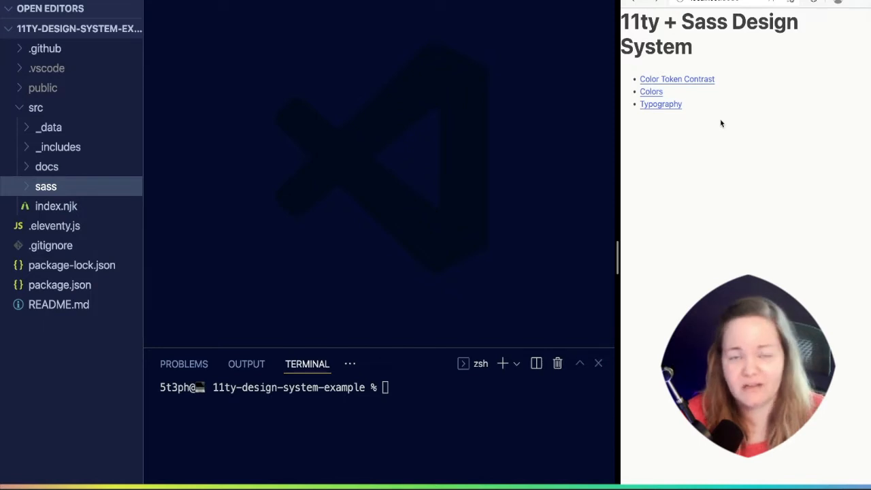
{"action": "mouse_move", "coordinate": [155, 105]}
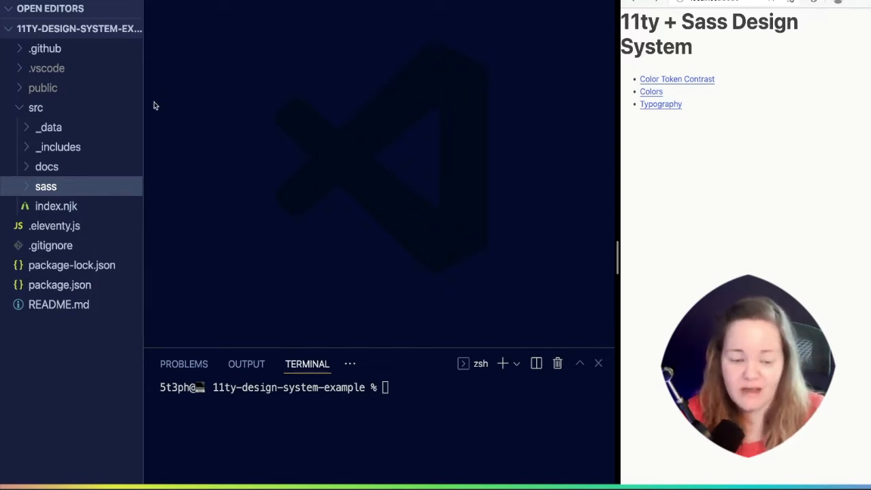
{"action": "left_click", "coordinate": [46, 166]}
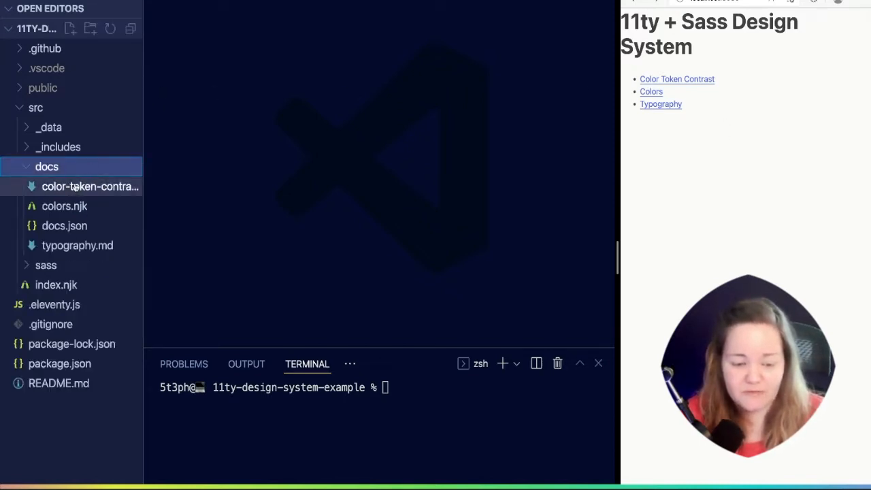
{"action": "left_click", "coordinate": [47, 166]}
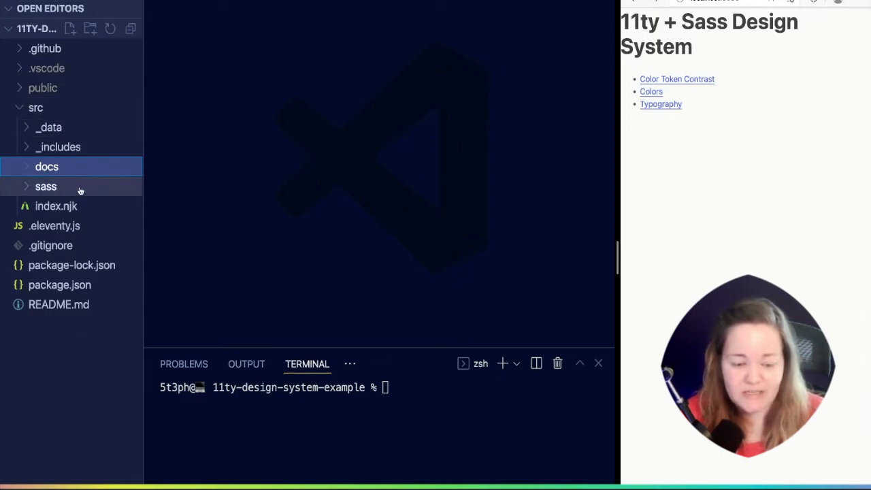
{"action": "left_click", "coordinate": [46, 185]}
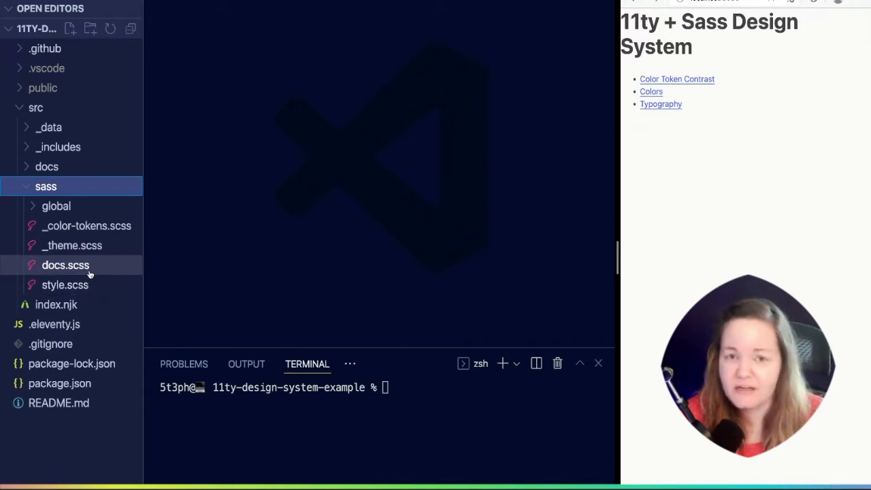
{"action": "mouse_move", "coordinate": [101, 269]}
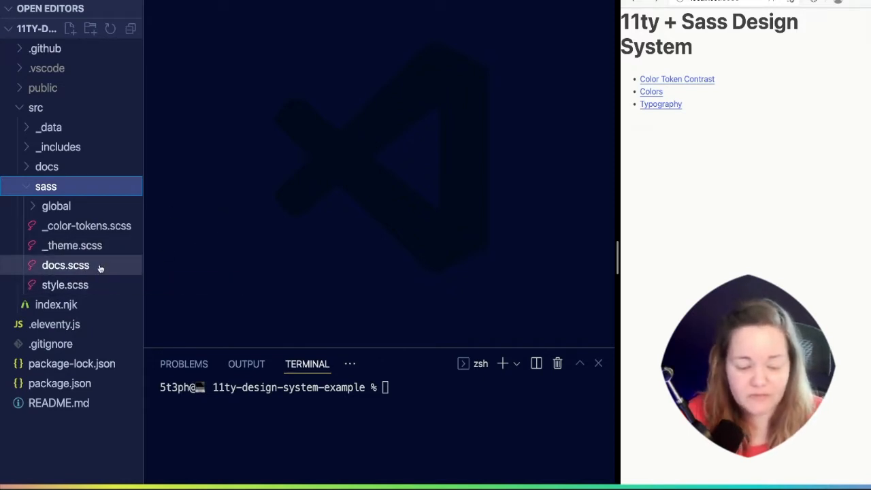
{"action": "left_click", "coordinate": [65, 264]}
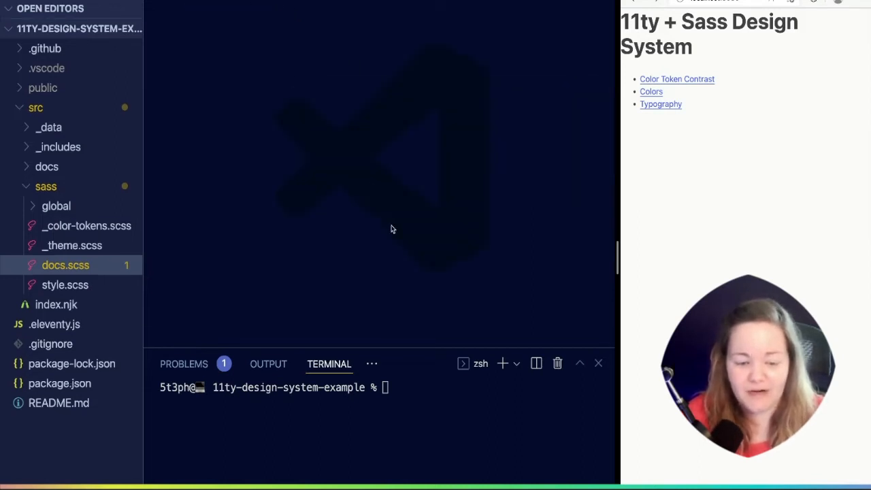
Collapse the sass folder so src shows only its top-level entries
{"action": "left_click", "coordinate": [46, 185]}
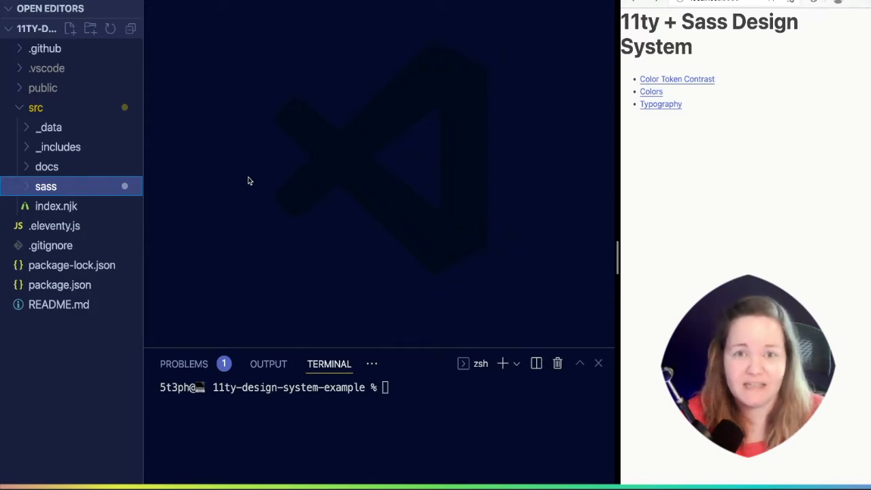
{"action": "mouse_move", "coordinate": [302, 157]}
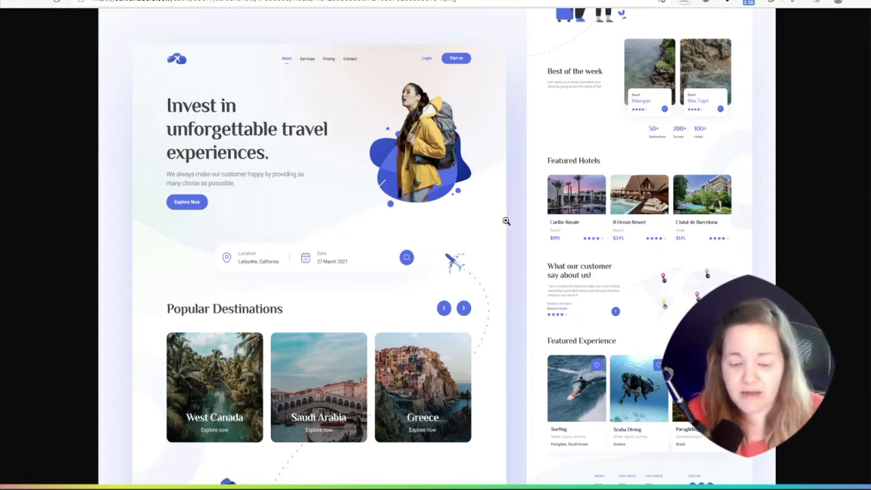
{"action": "mouse_move", "coordinate": [529, 234]}
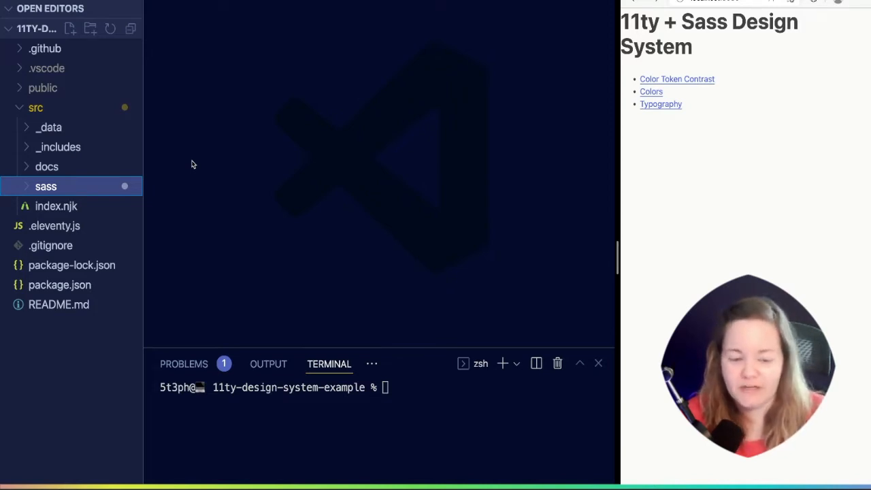
{"action": "mouse_move", "coordinate": [209, 151]}
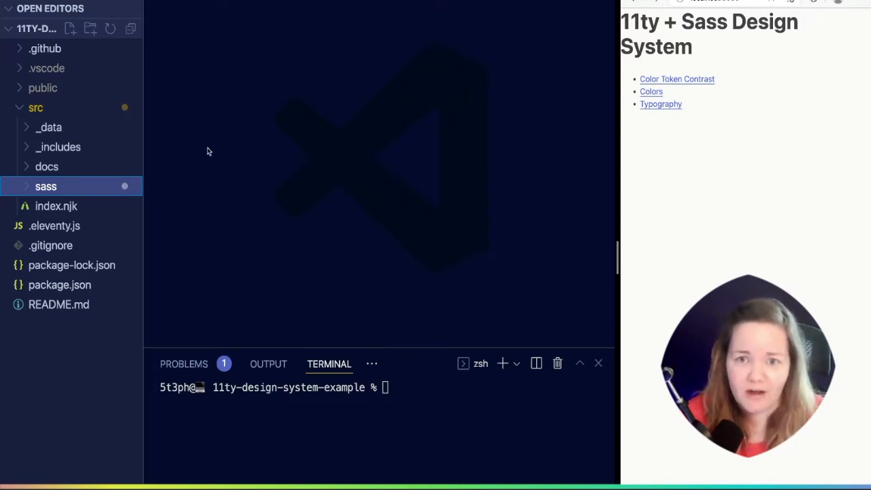
{"action": "mouse_move", "coordinate": [192, 150]}
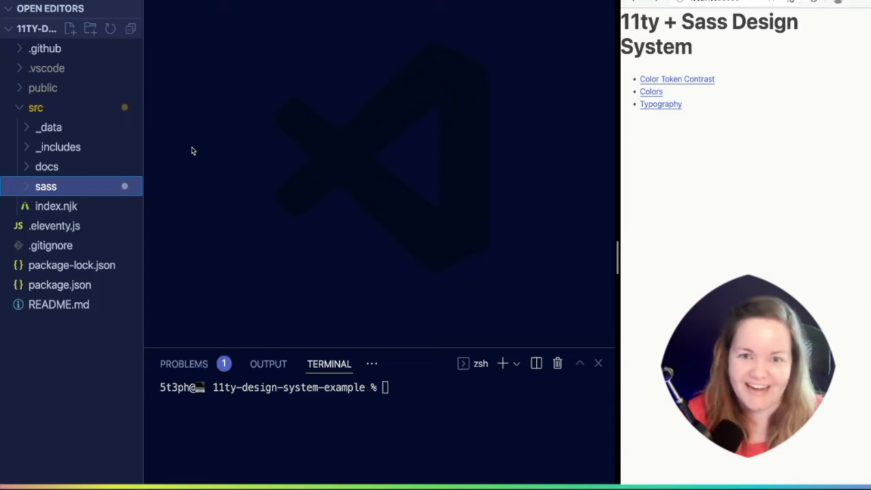
{"action": "mouse_move", "coordinate": [209, 128]}
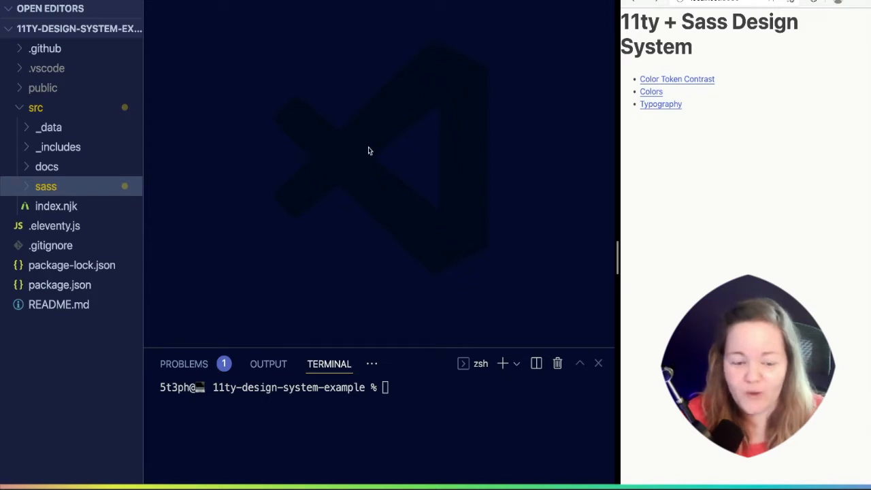
{"action": "mouse_move", "coordinate": [305, 163]}
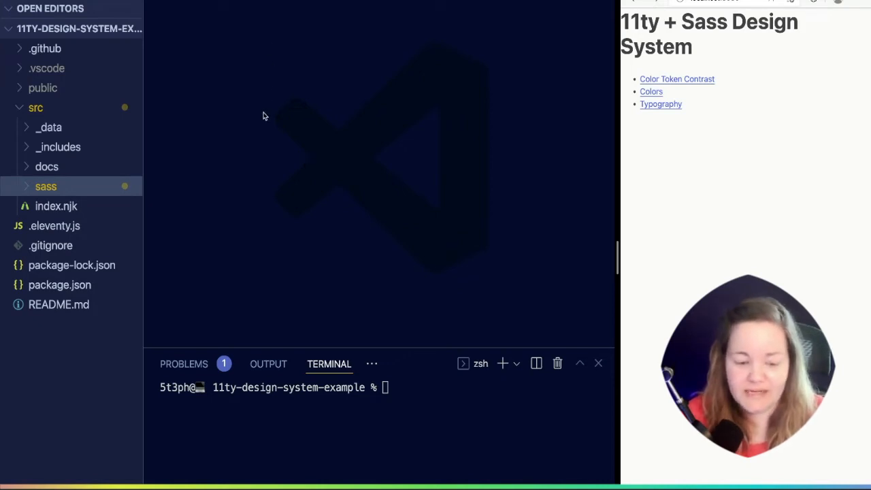
{"action": "mouse_move", "coordinate": [102, 234]}
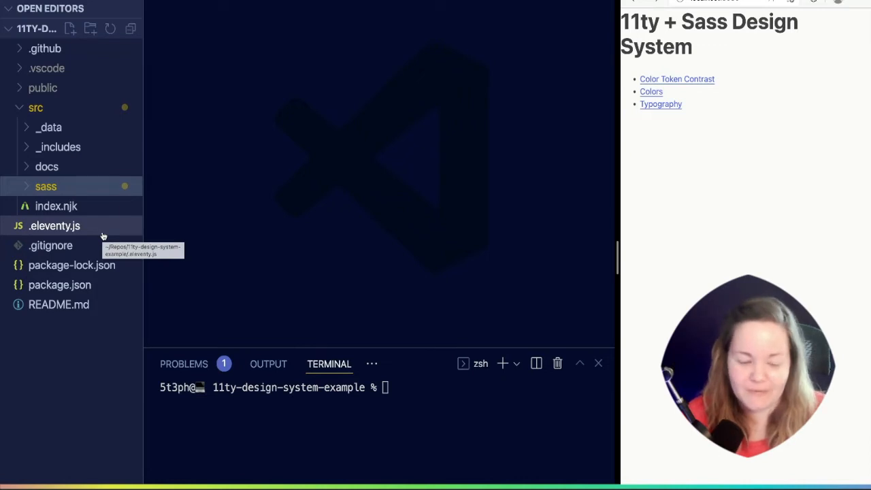
{"action": "left_click", "coordinate": [57, 226]}
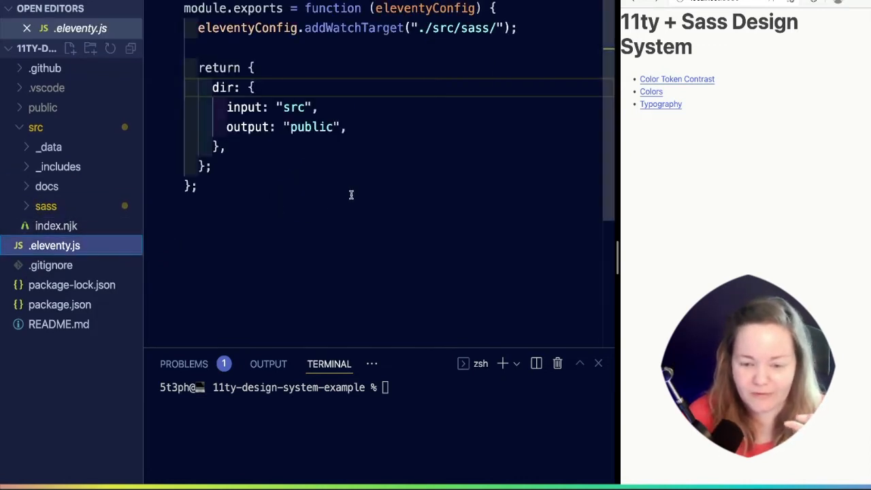
{"action": "left_click", "coordinate": [60, 305]}
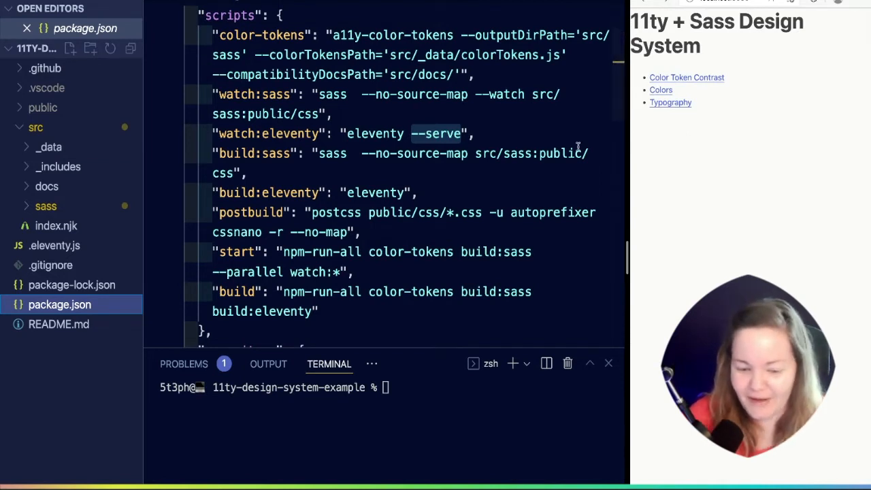
{"action": "scroll", "scroll_direction": "down", "scroll_amount": 3}
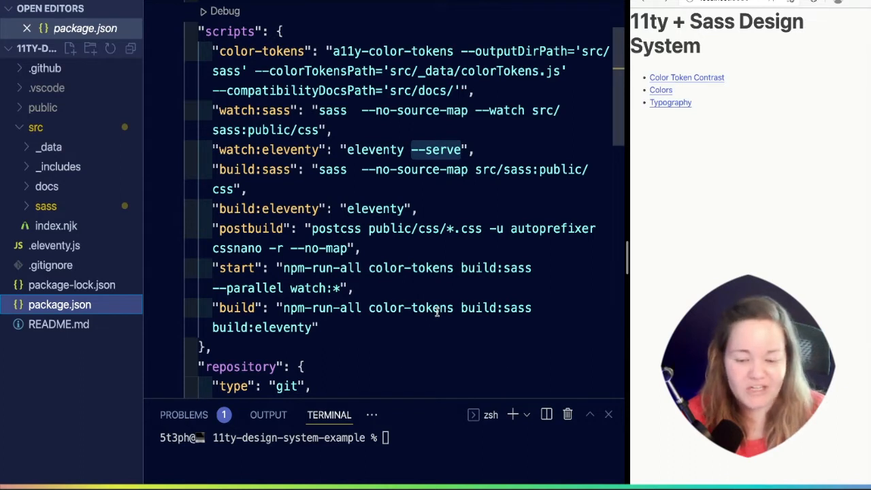
{"action": "mouse_move", "coordinate": [468, 243]}
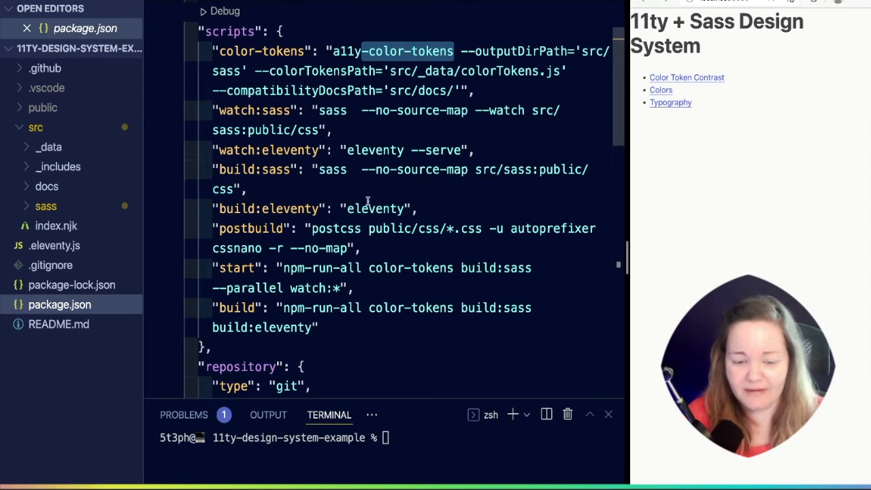
{"action": "scroll", "scroll_direction": "down", "scroll_amount": 3}
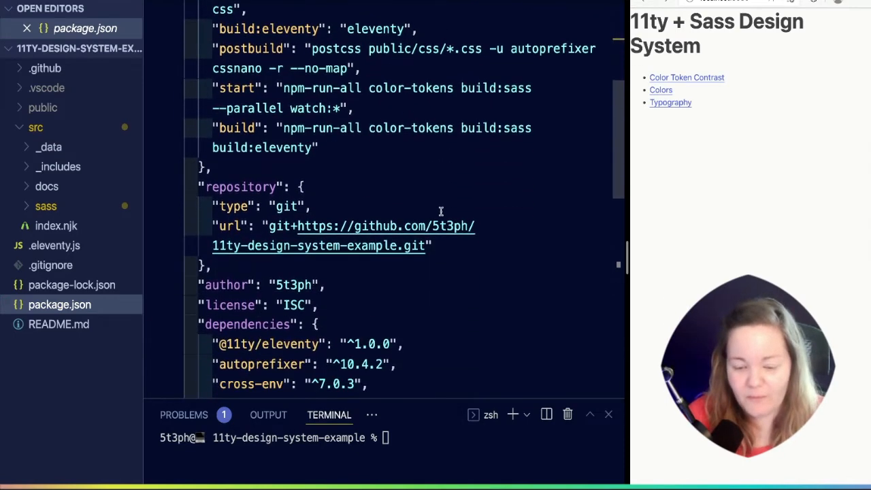
{"action": "scroll", "scroll_direction": "down", "scroll_amount": 3}
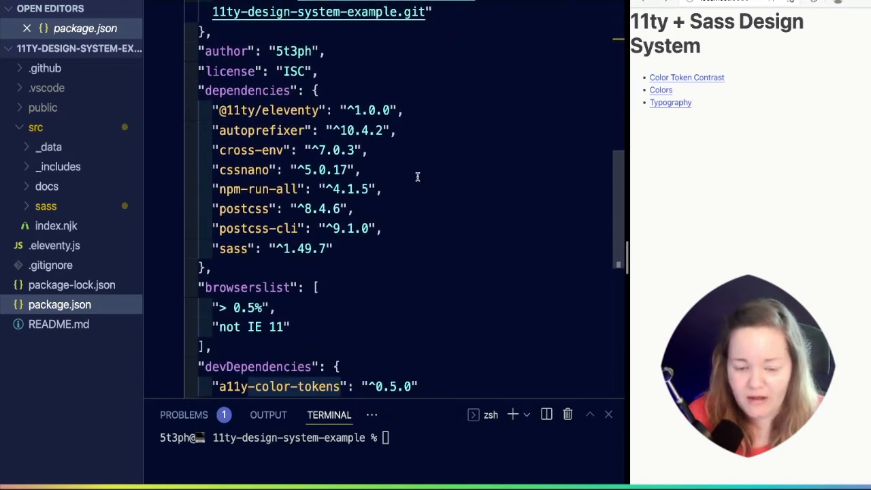
{"action": "double_click", "coordinate": [252, 150]}
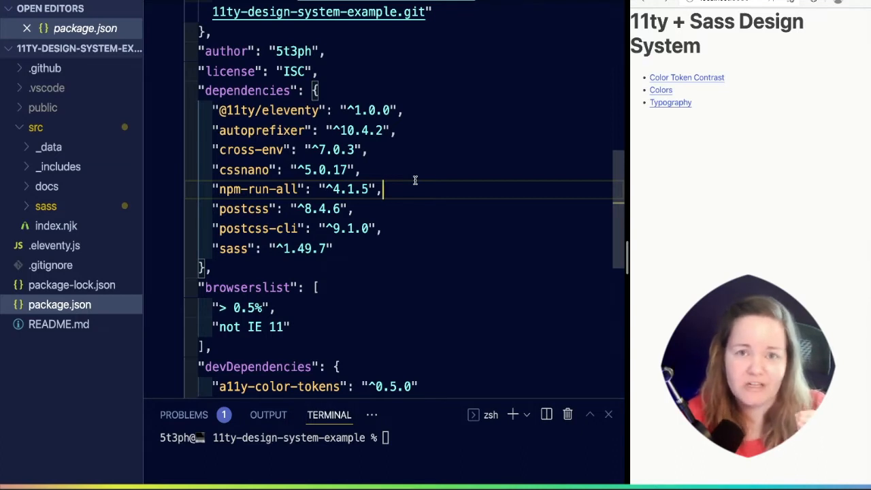
{"action": "mouse_move", "coordinate": [495, 149]}
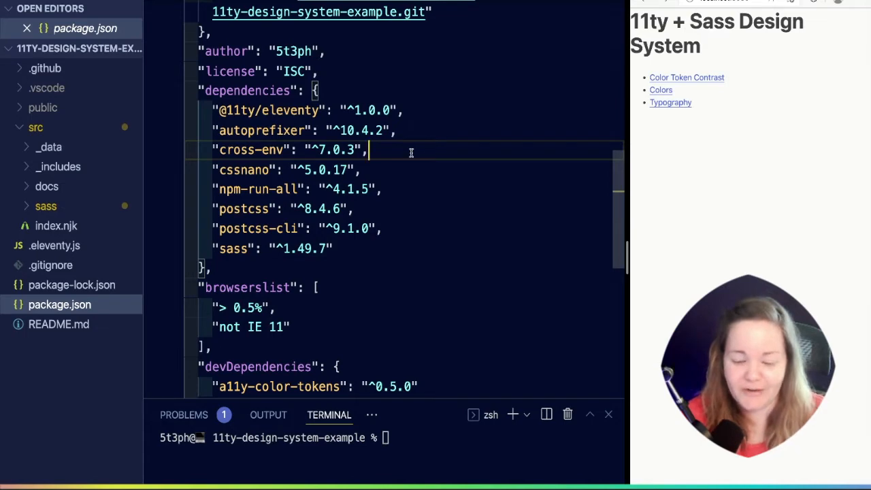
{"action": "mouse_move", "coordinate": [398, 160]}
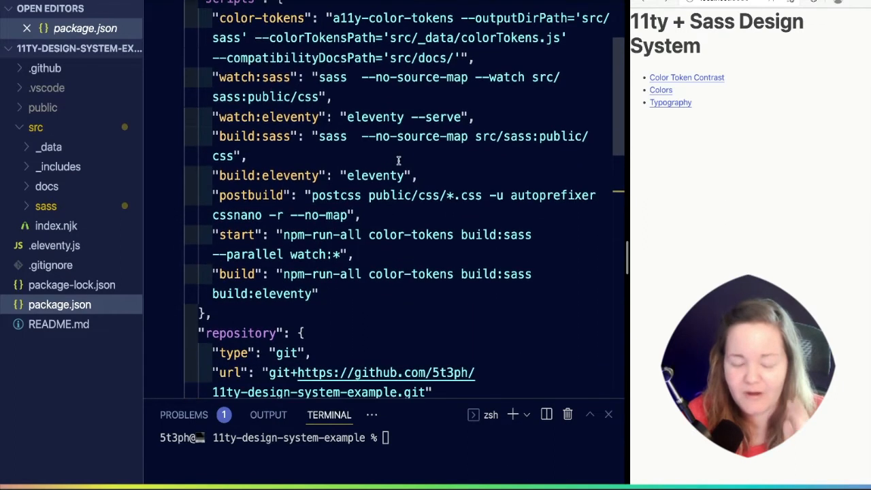
{"action": "mouse_move", "coordinate": [466, 305]}
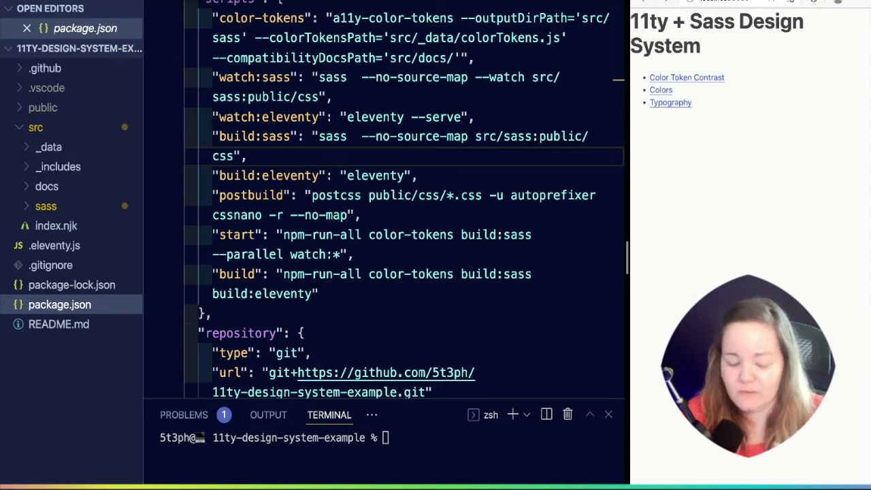
{"action": "mouse_move", "coordinate": [463, 98]}
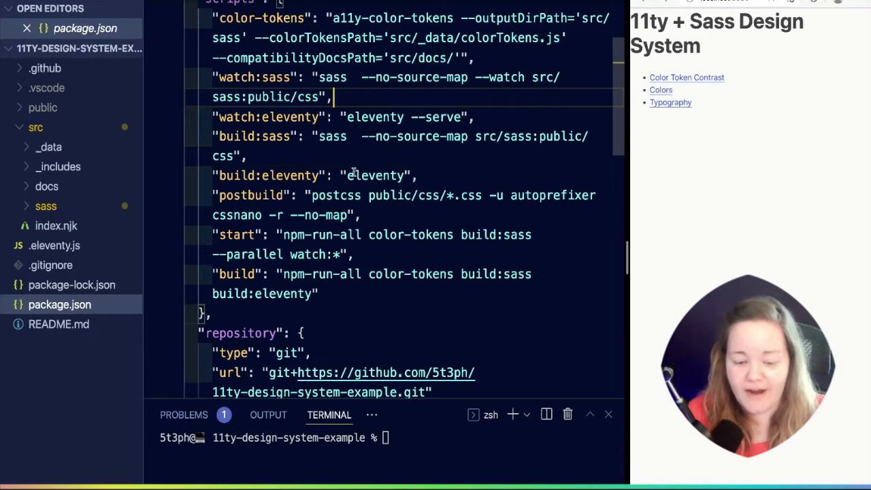
Prefix the start script with cross-env ELEVENTY_ENV=dev and the build script with cross-env ELEVENTY_ENV=prod
{"action": "scroll", "scroll_direction": "down", "scroll_amount": 3}
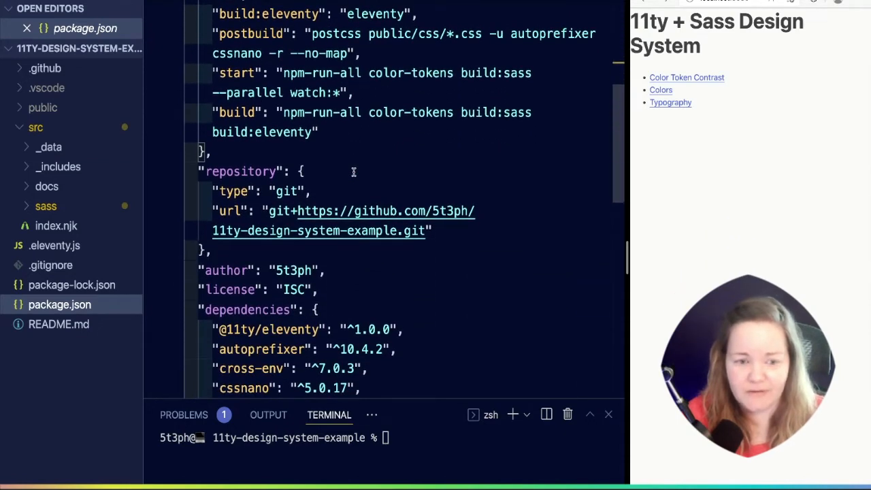
{"action": "left_click", "coordinate": [281, 74]}
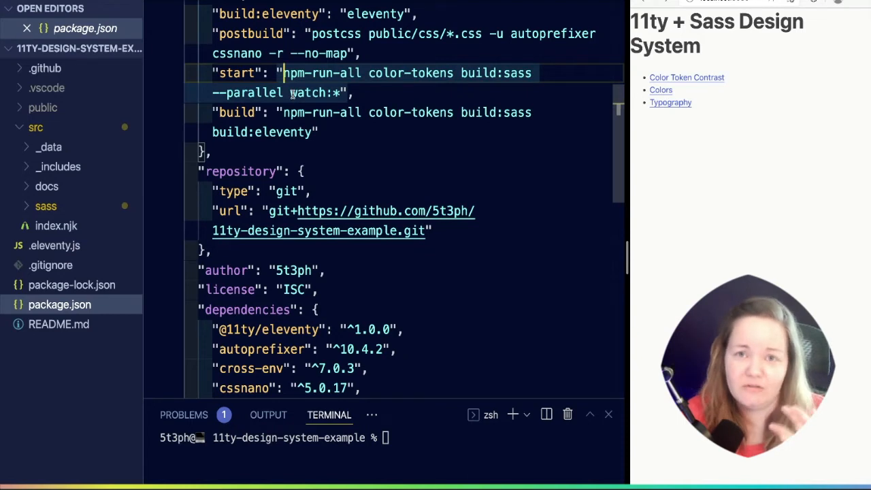
{"action": "type", "text": "cross-env ELEVENTY_ENV=dev"}
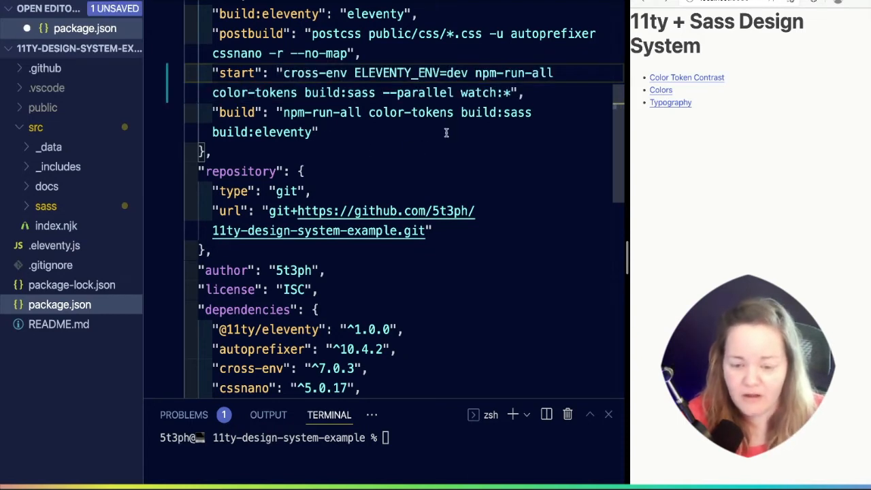
{"action": "double_click", "coordinate": [313, 74]}
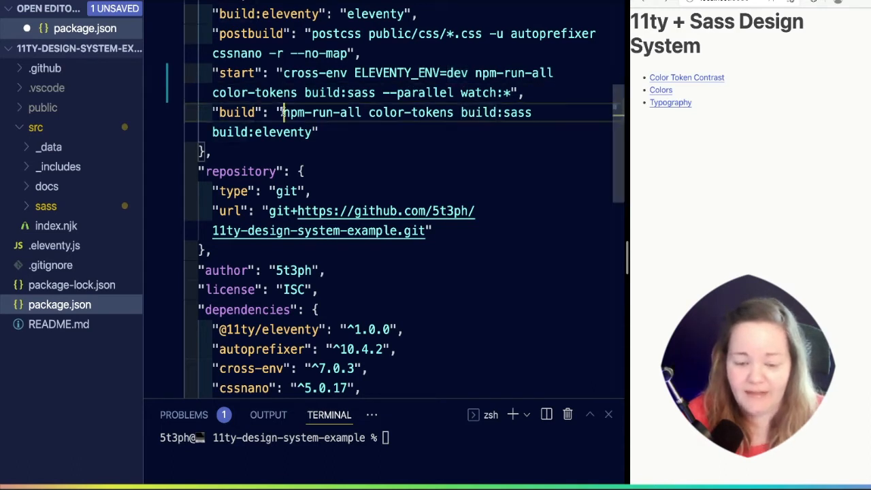
{"action": "type", "text": "cross-env ELEVENTY_ENV=prod"}
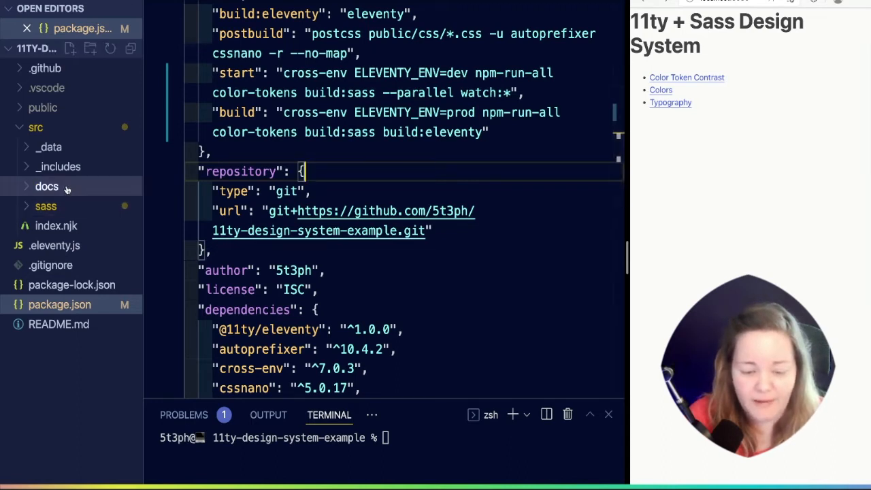
Select the src/docs folder and begin renaming it to __docs
{"action": "left_click", "coordinate": [46, 187]}
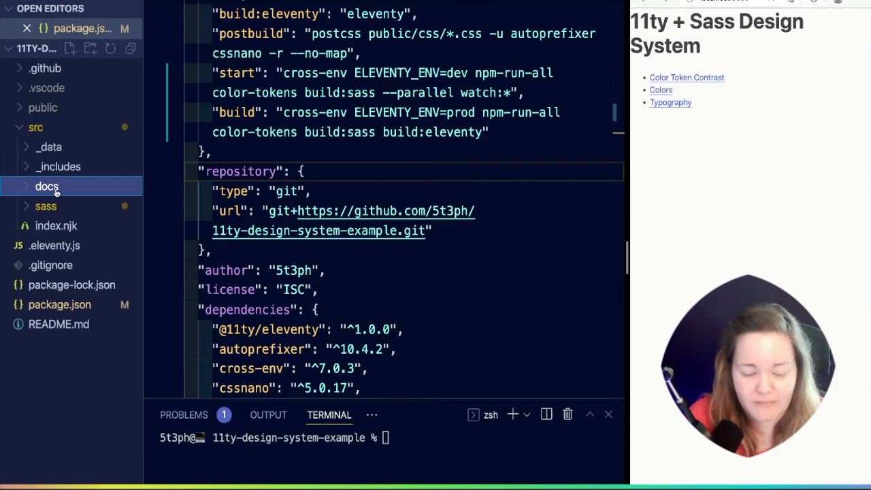
{"action": "double_click", "coordinate": [46, 185]}
{"action": "type", "text": "__"}
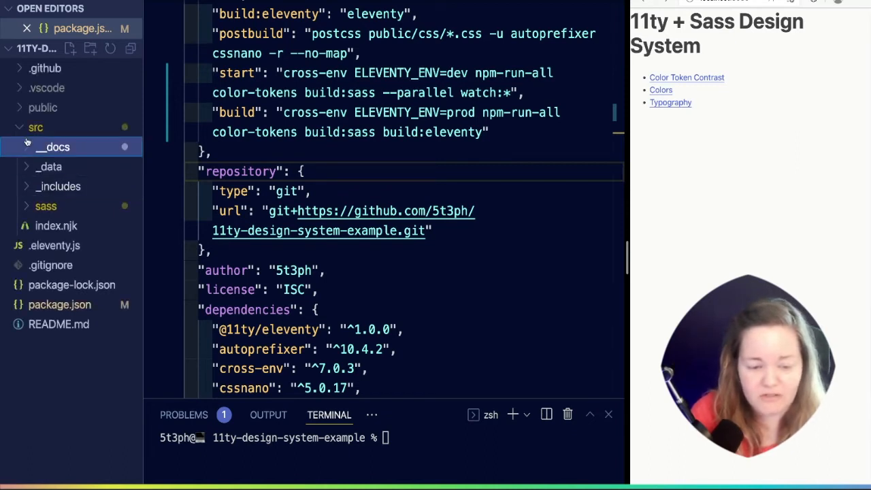
{"action": "mouse_move", "coordinate": [53, 147]}
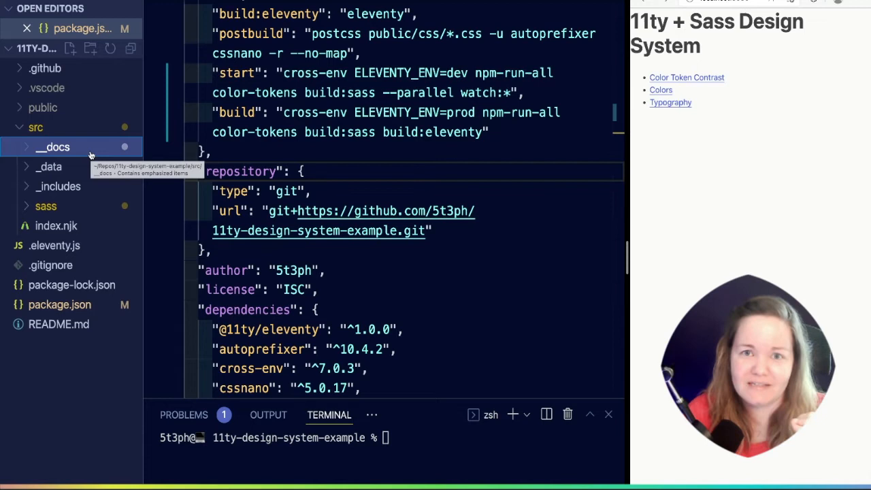
{"action": "mouse_move", "coordinate": [382, 197]}
{"action": "type", "text": "\"permalink"}
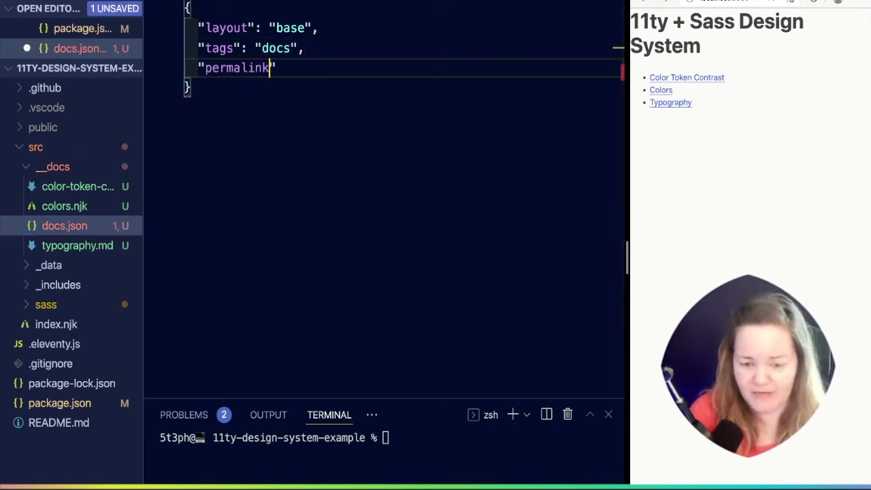
Start a new "permalink" key after "tags" in docs.json
{"action": "type", "text": "\""}
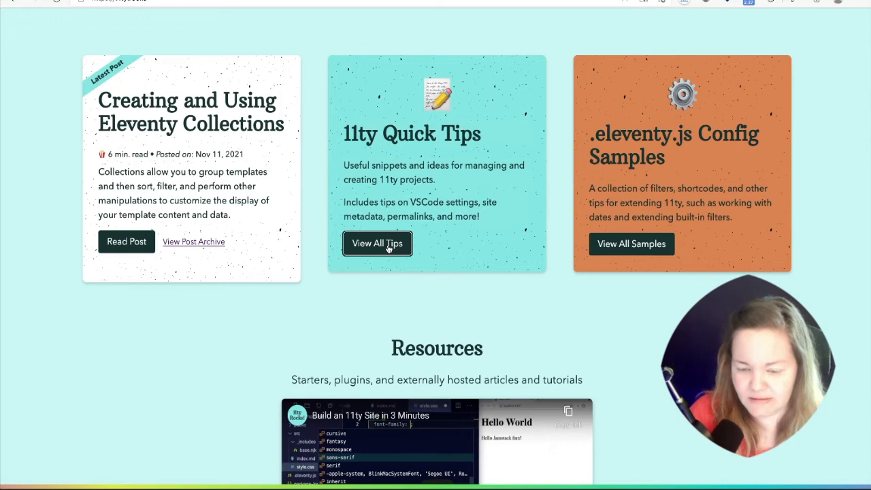
View all 11ty Rocks quick tips and read the Modifying Permalinks post
{"action": "left_click", "coordinate": [377, 242]}
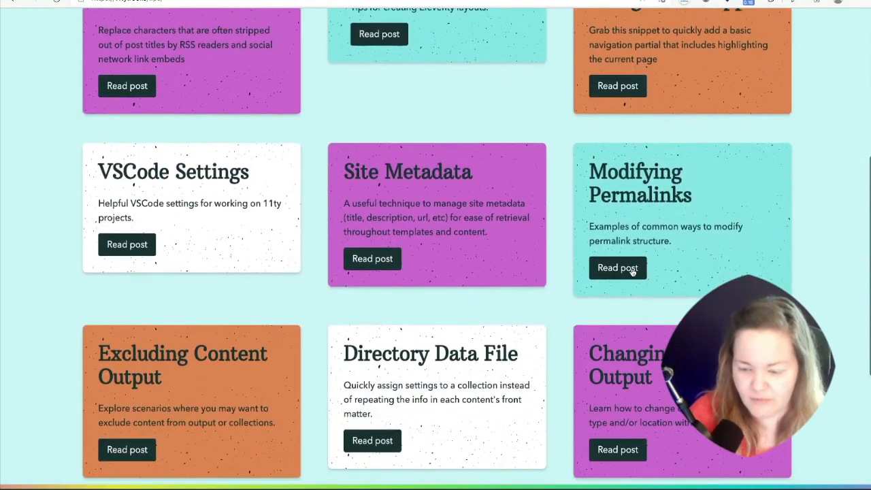
{"action": "left_click", "coordinate": [619, 266]}
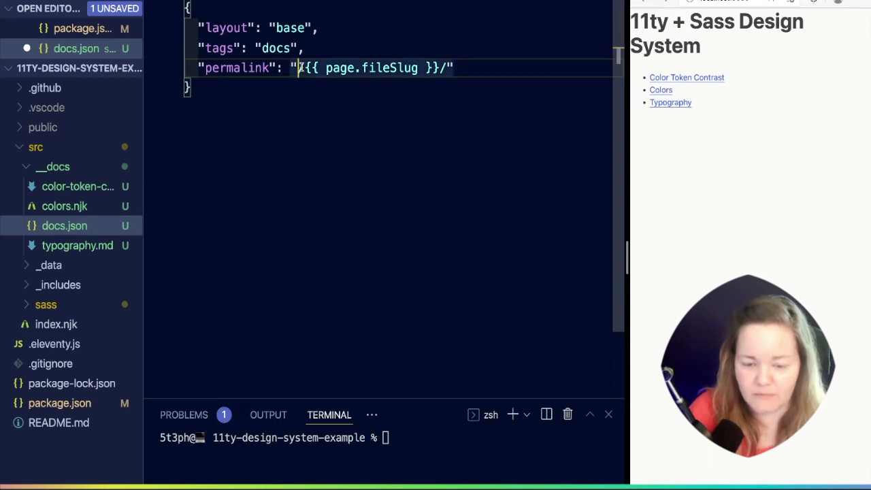
Enter /docs/{{ page.fileSlug }}/ as the permalink value in docs.json
{"action": "type", "text": "/docs"}
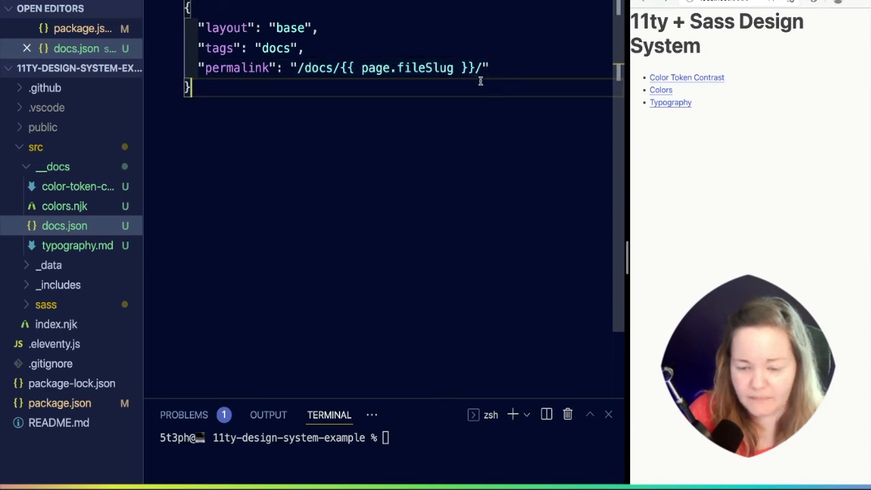
{"action": "mouse_move", "coordinate": [79, 284]}
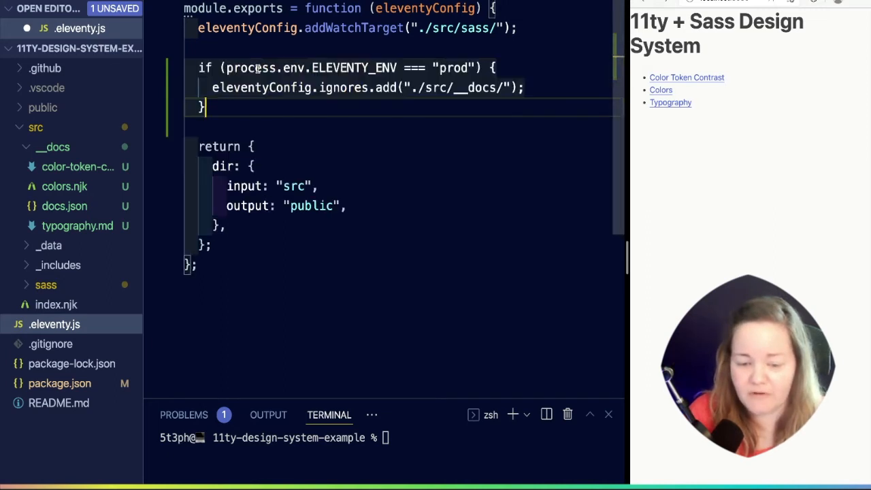
Add the process.env.ELEVENTY_ENV === "prod" check that ignores ./src/__docs/ and save .eleventy.js
{"action": "double_click", "coordinate": [353, 68]}
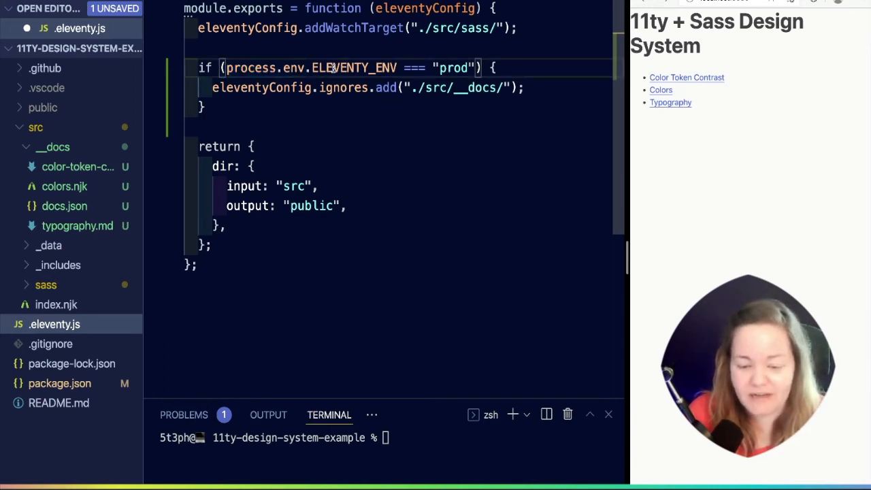
{"action": "mouse_move", "coordinate": [300, 234]}
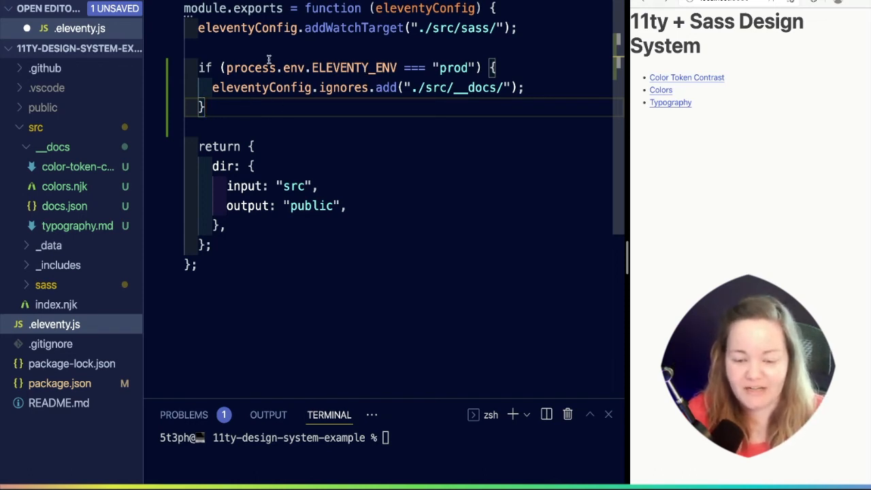
{"action": "double_click", "coordinate": [294, 68]}
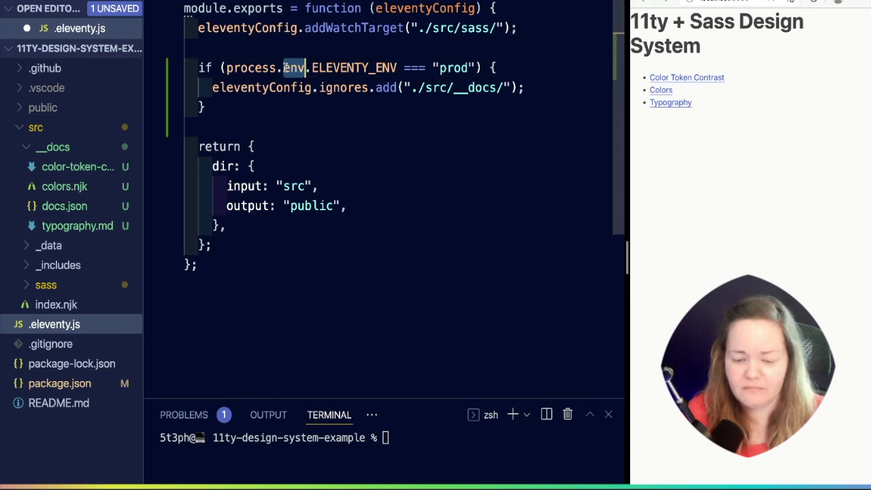
{"action": "mouse_move", "coordinate": [464, 94]}
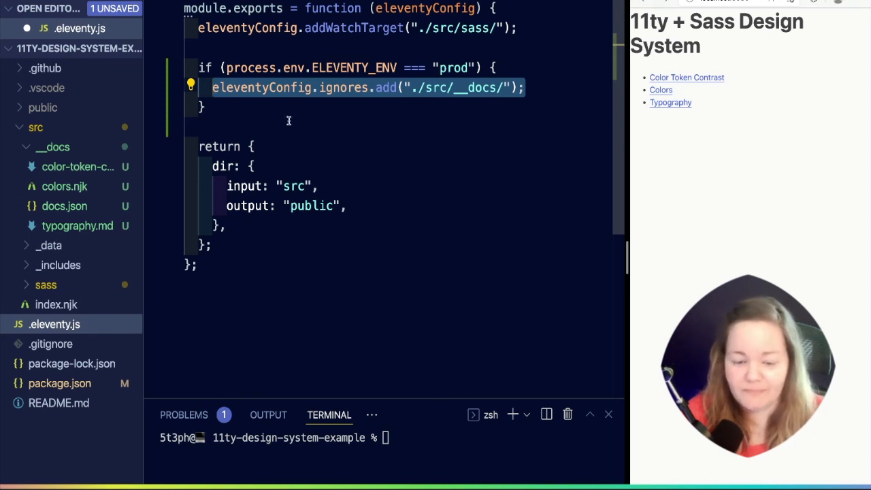
{"action": "key", "text": "cmd+s"}
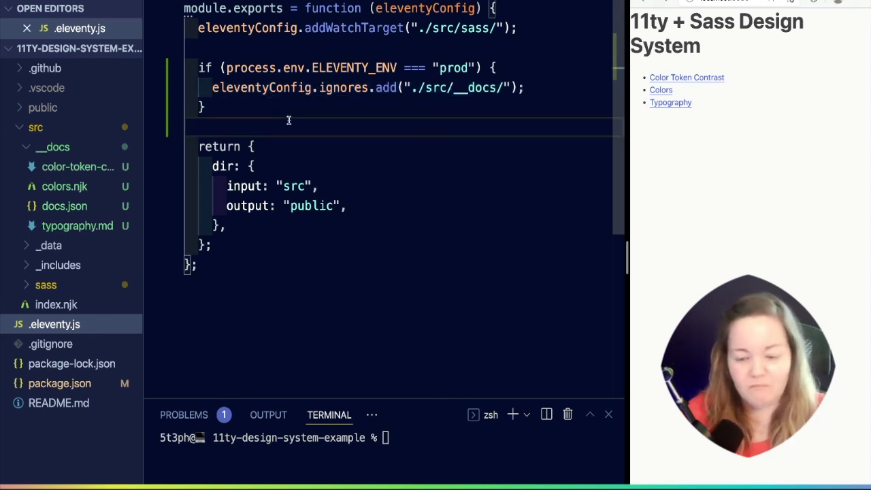